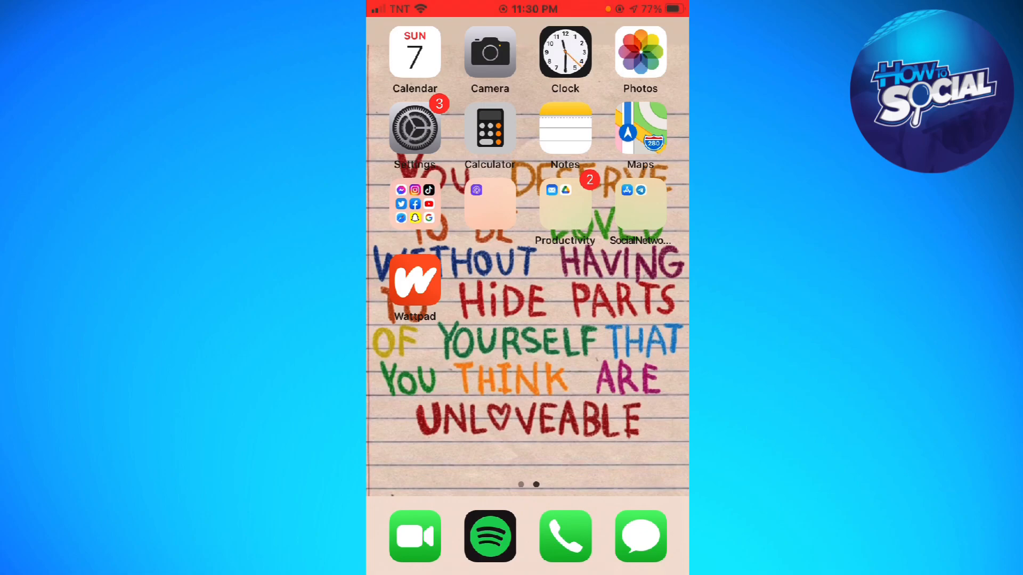
# Launch Wattpad from the Home Screen and go to the Library's Current Reads
pyautogui.click(415, 281)
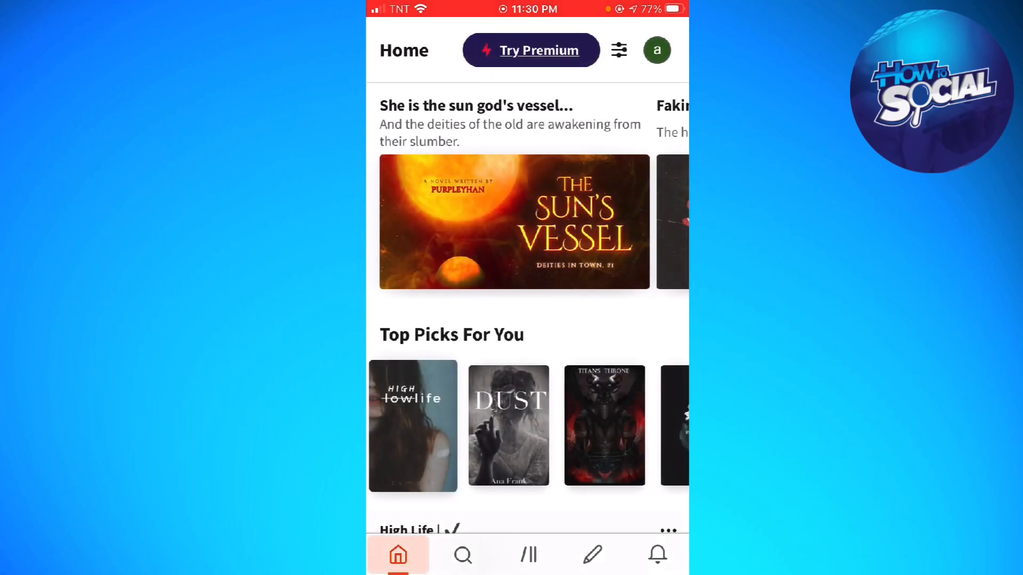
pyautogui.scroll(-3)
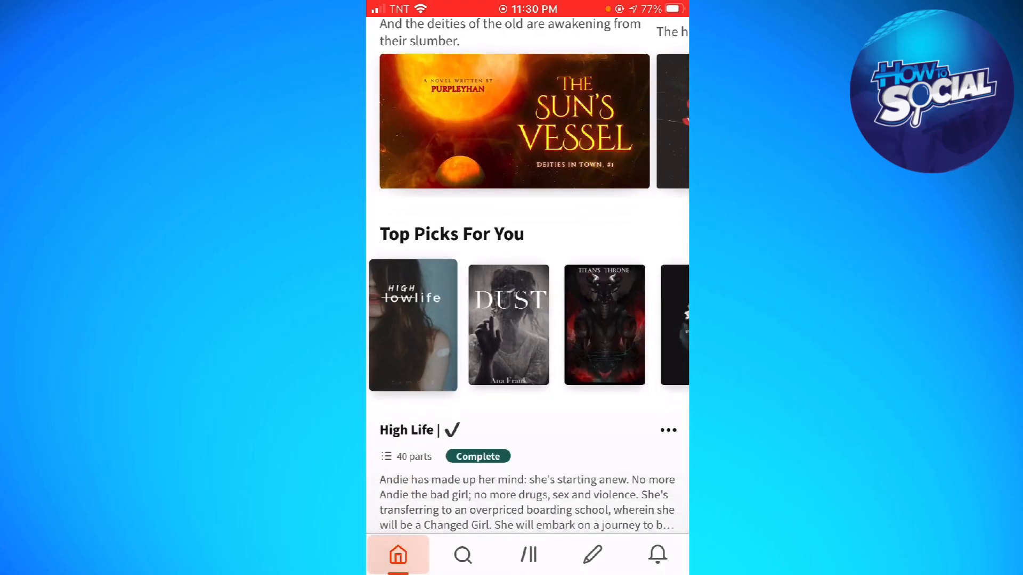
pyautogui.click(527, 555)
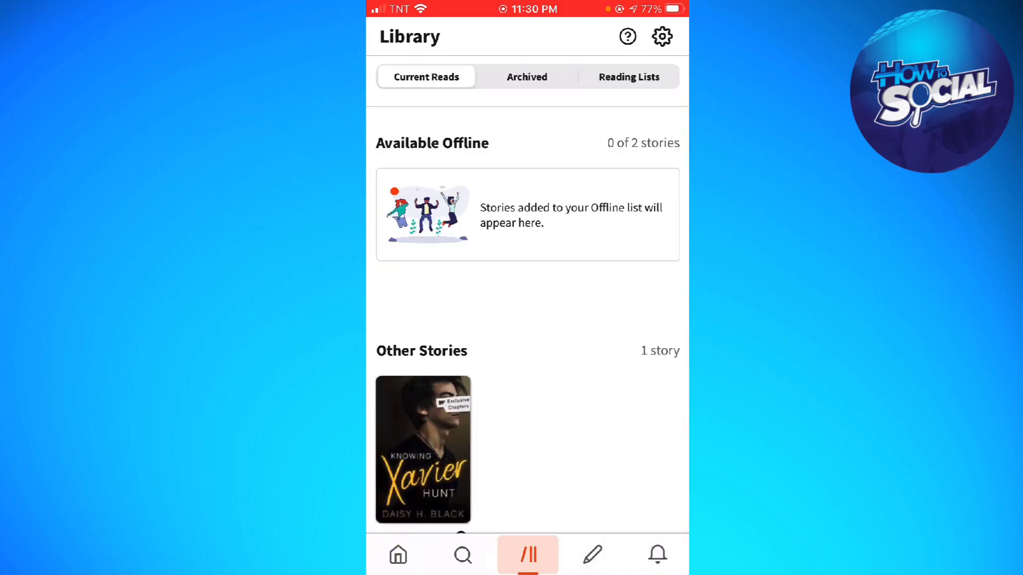
# Bring up the action sheet for Knowing Xavier Hunt under Other Stories
pyautogui.scroll(-3)
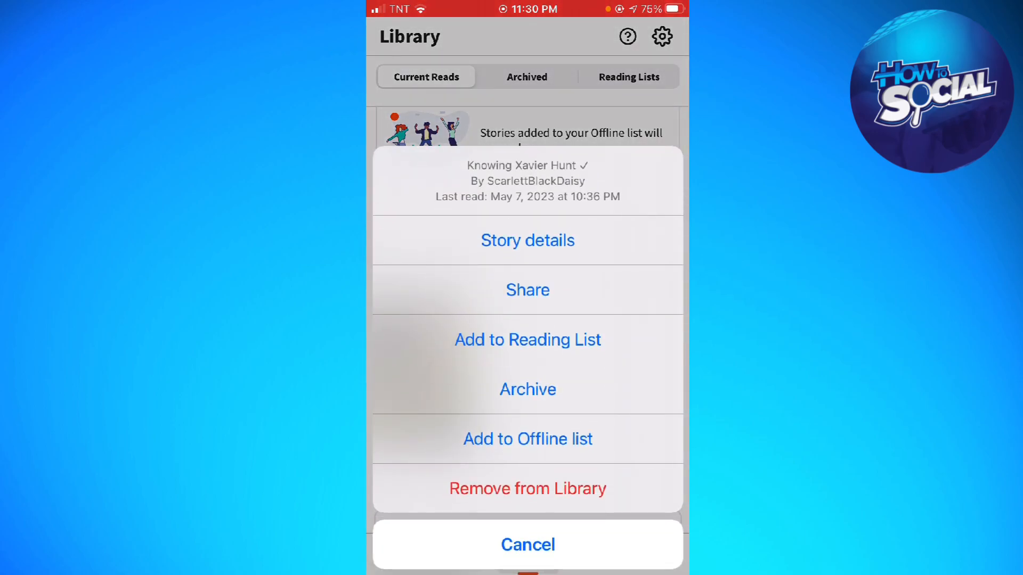
# Add Knowing Xavier Hunt to the Offline list so it shows under Available Offline (1 of 2)
pyautogui.click(528, 437)
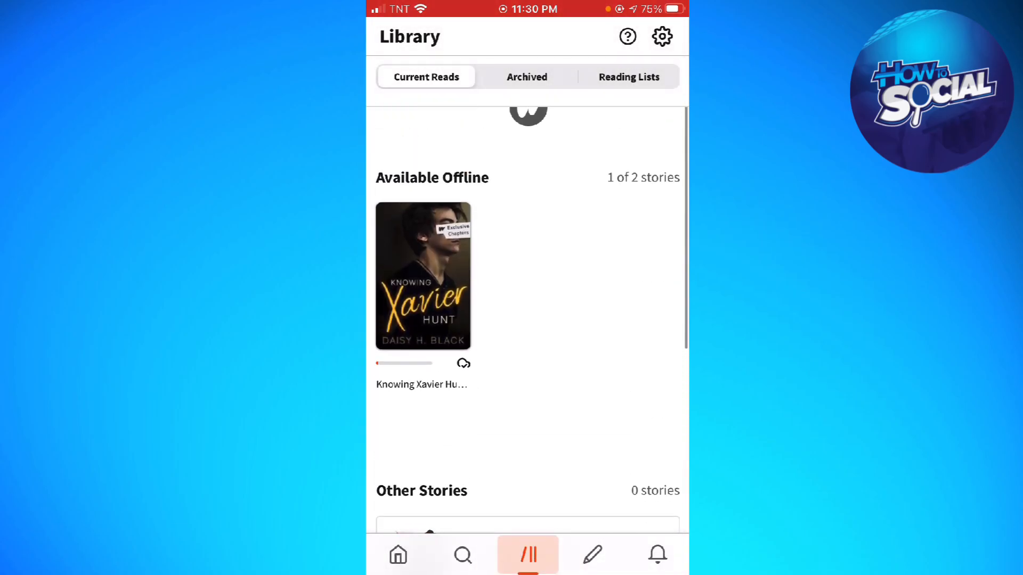
pyautogui.scroll(3)
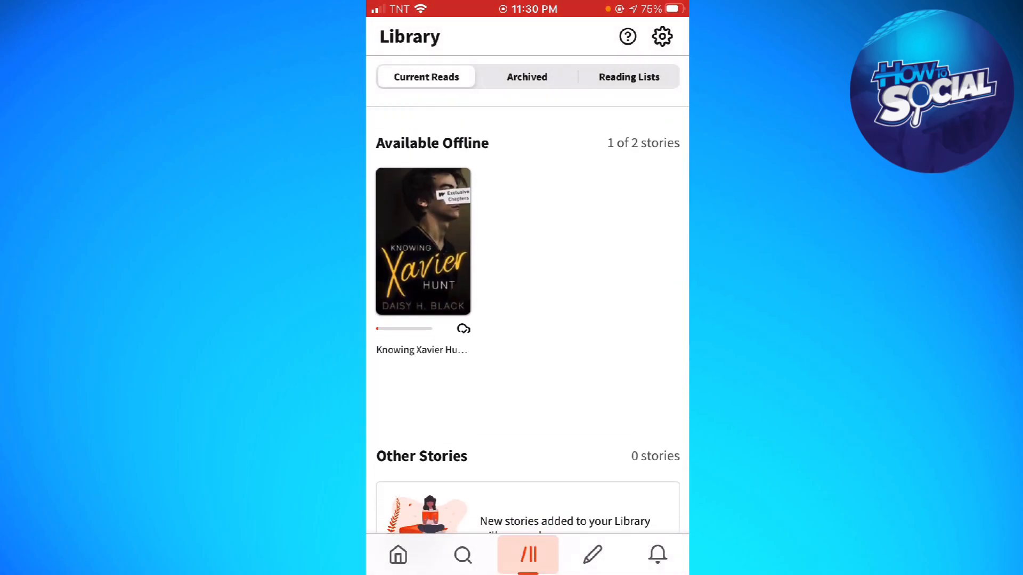